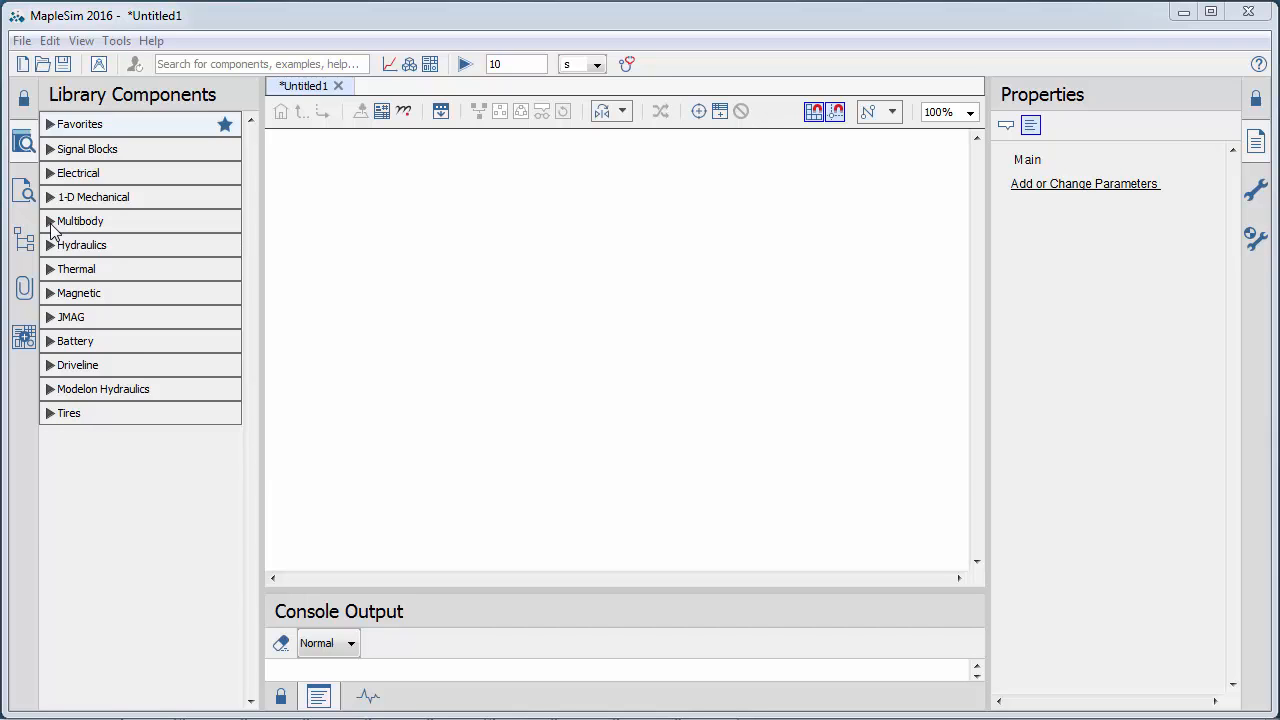
# Step: Place a fixed frame, revolute joint, rigid body and two rigid body frames from Multibody and chain them
pyautogui.click(80, 220)
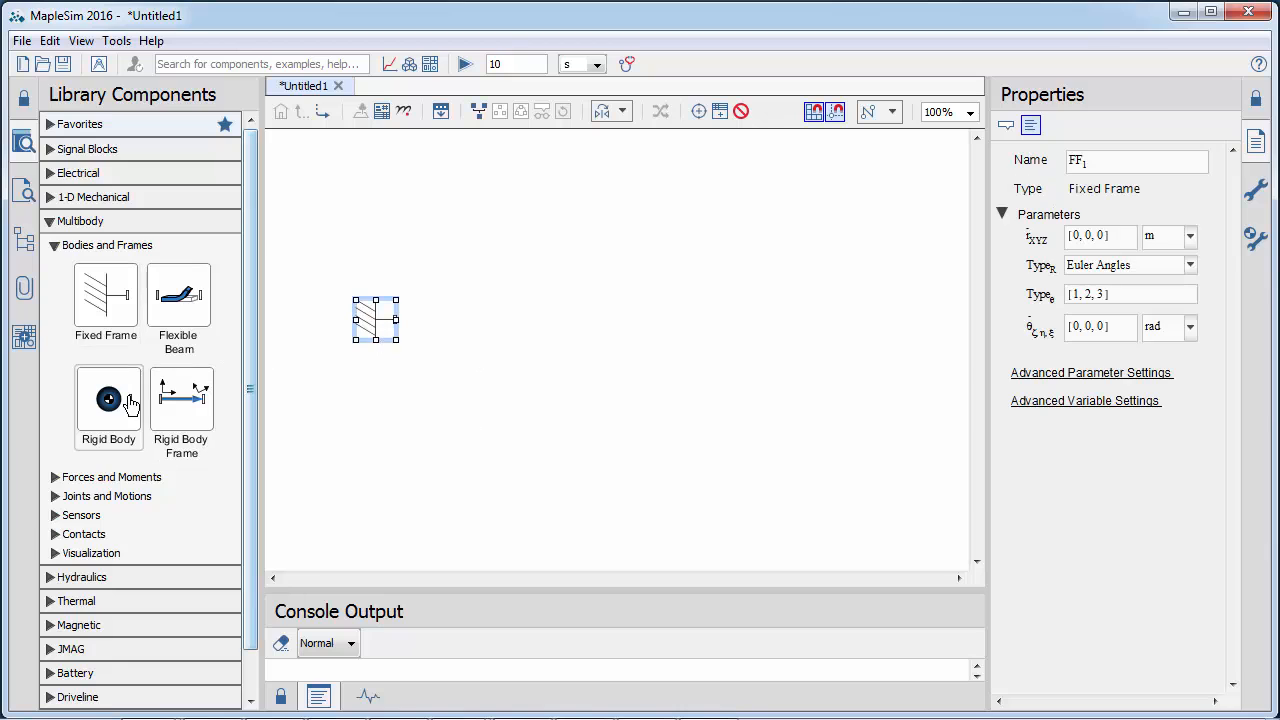
pyautogui.rightClick(584, 258)
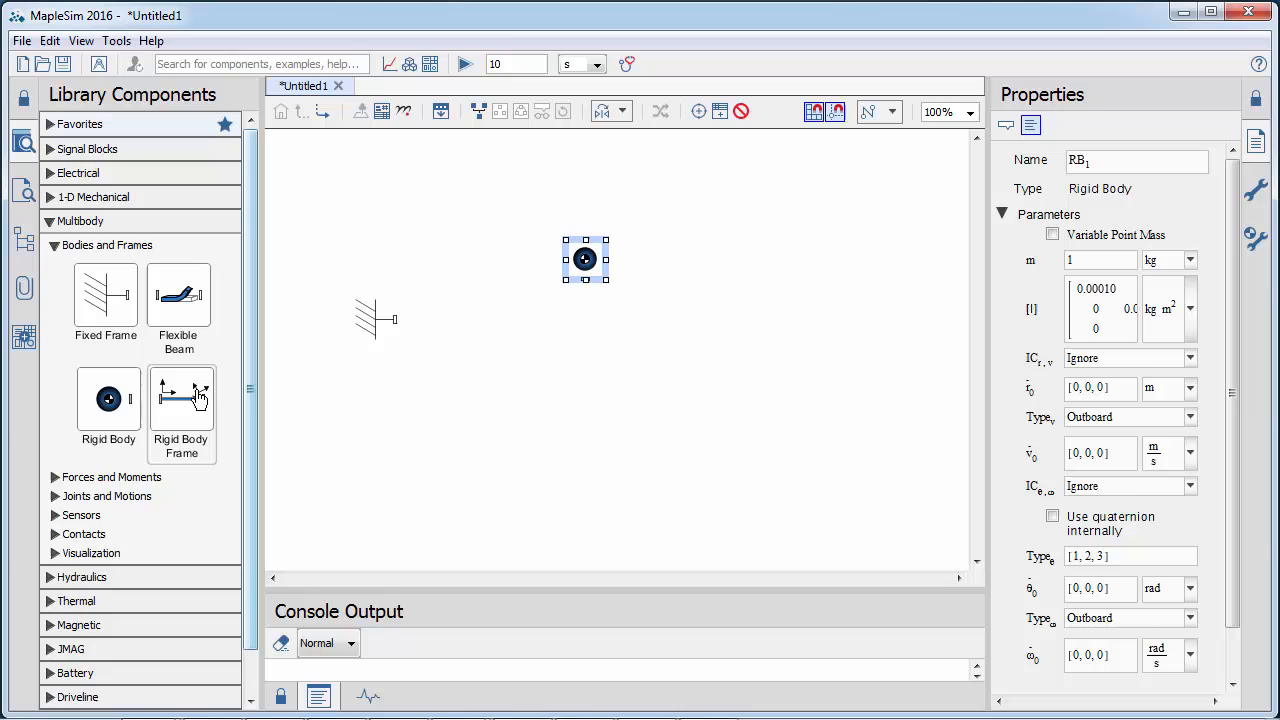
pyautogui.rightClick(504, 320)
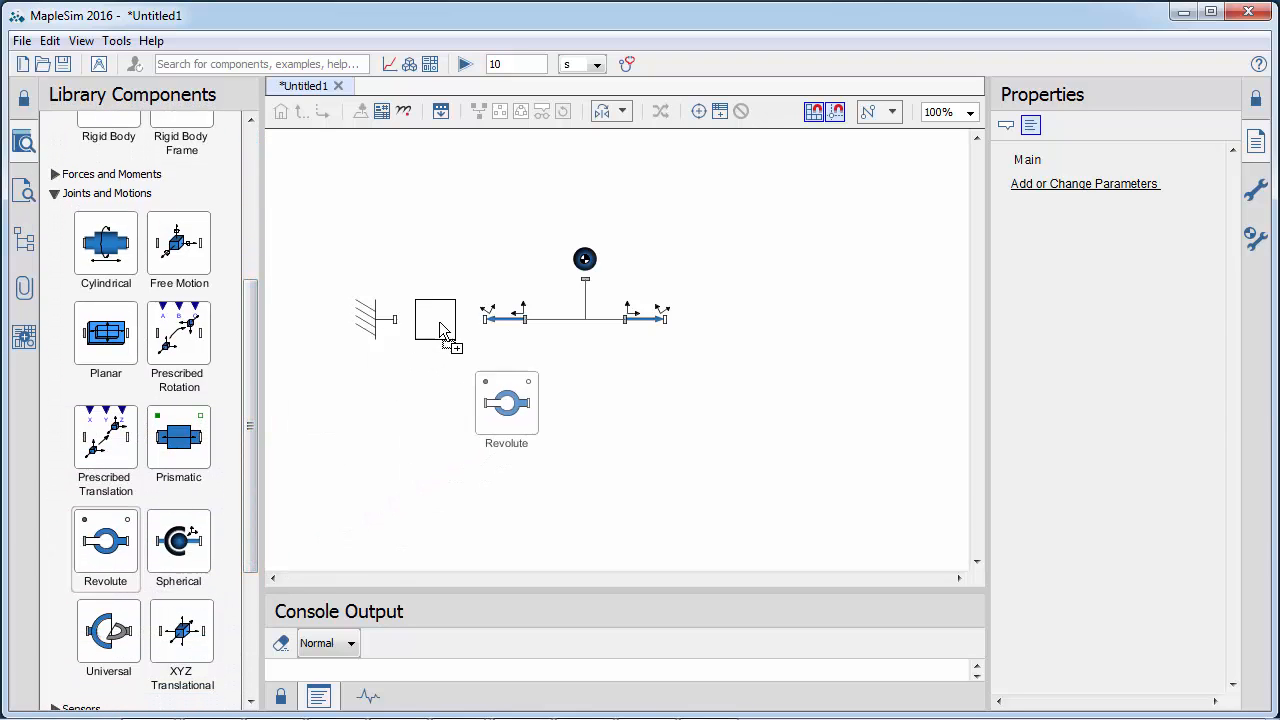
pyautogui.moveTo(506, 400); pyautogui.dragTo(436, 318)
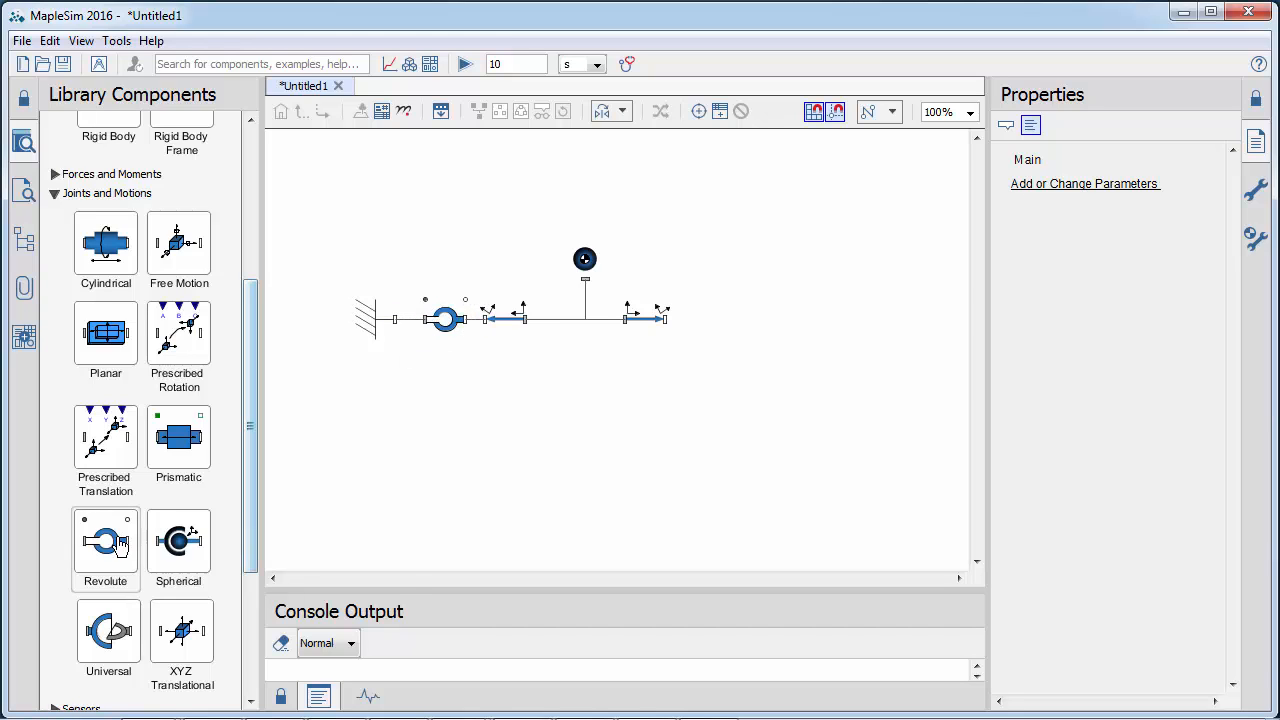
pyautogui.moveTo(104, 540); pyautogui.dragTo(724, 318)
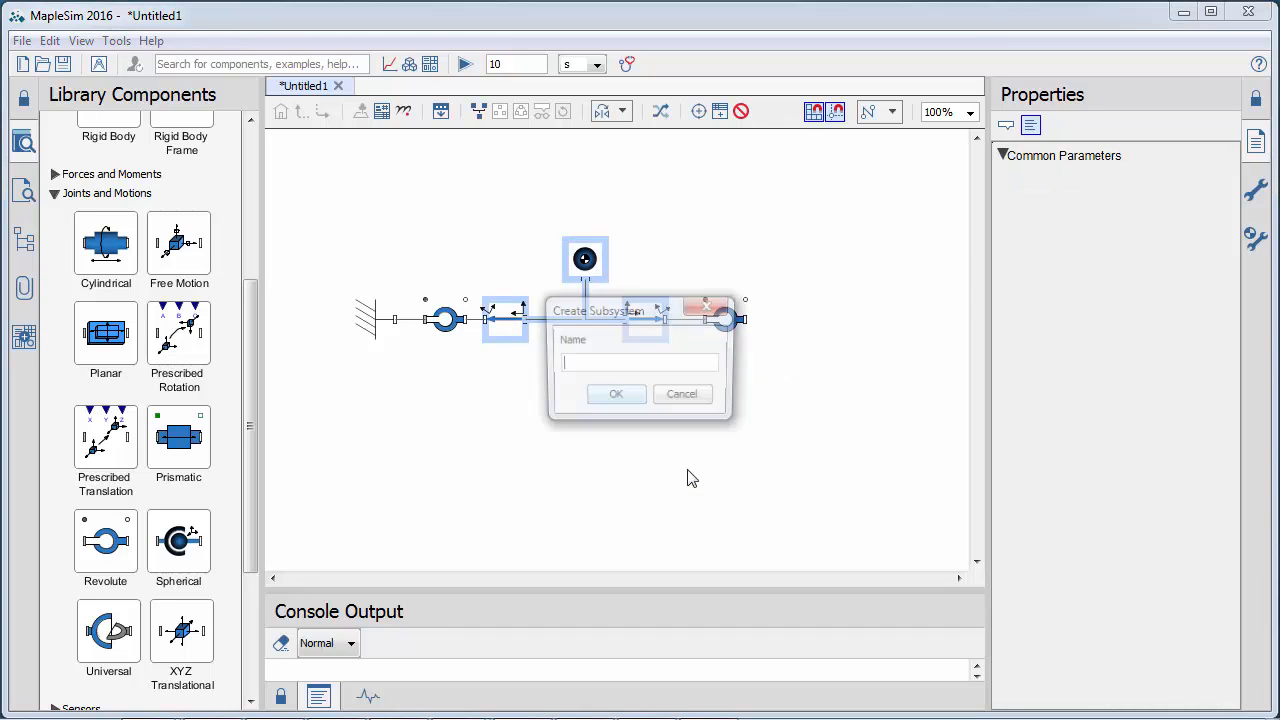
# Step: Create a standalone subsystem named Link1 from the rigid body and its two frames
pyautogui.write('Link1')
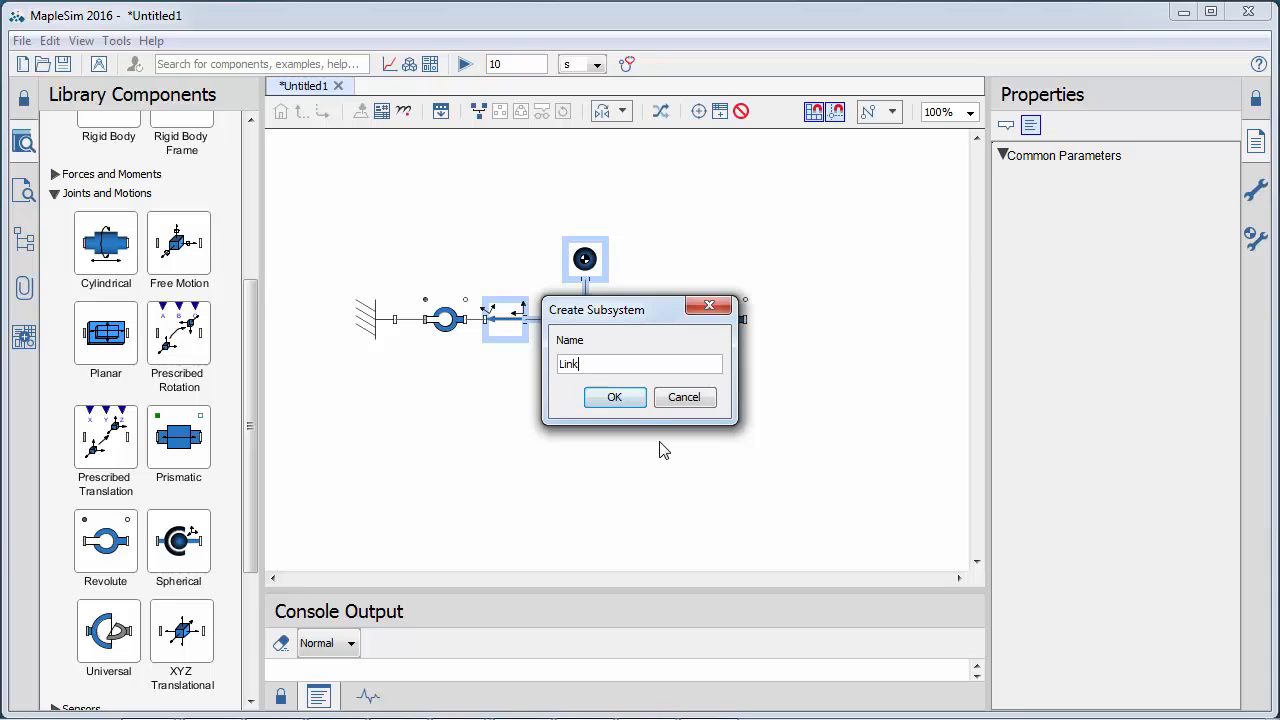
pyautogui.click(616, 396)
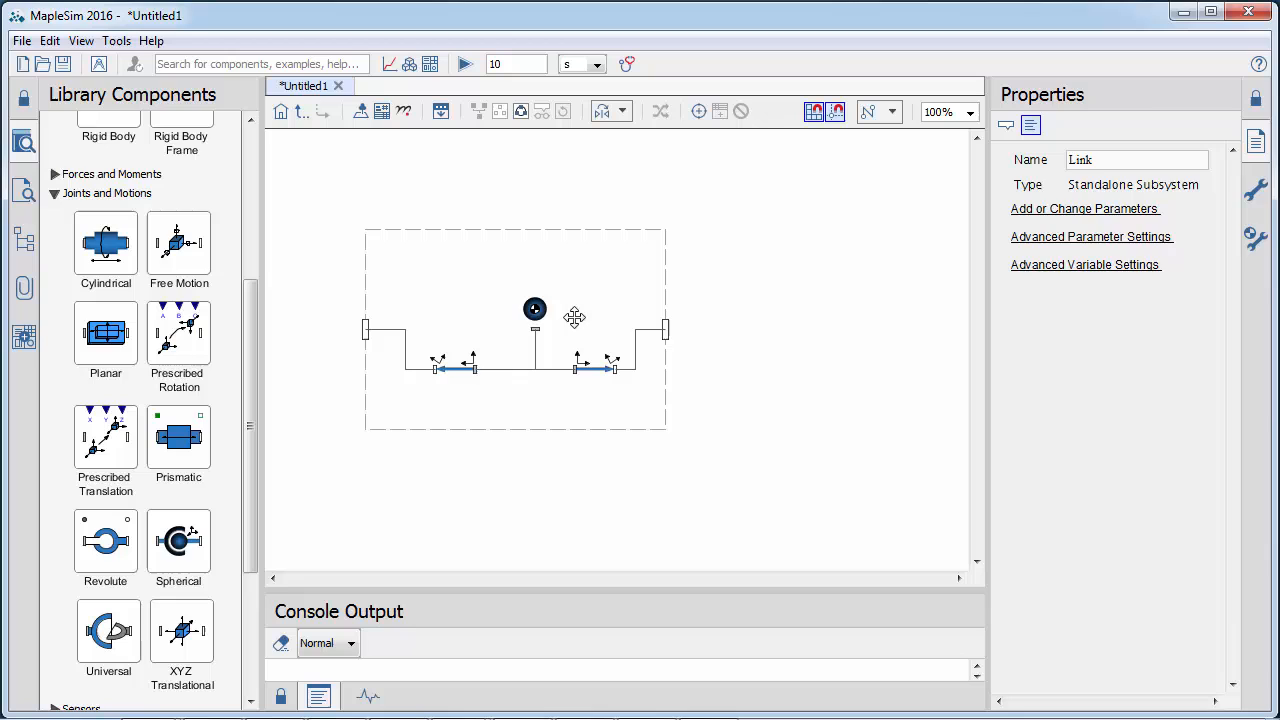
# Step: Add subsystem parameters M of type Mass and L of type Length to the Link
pyautogui.click(534, 308)
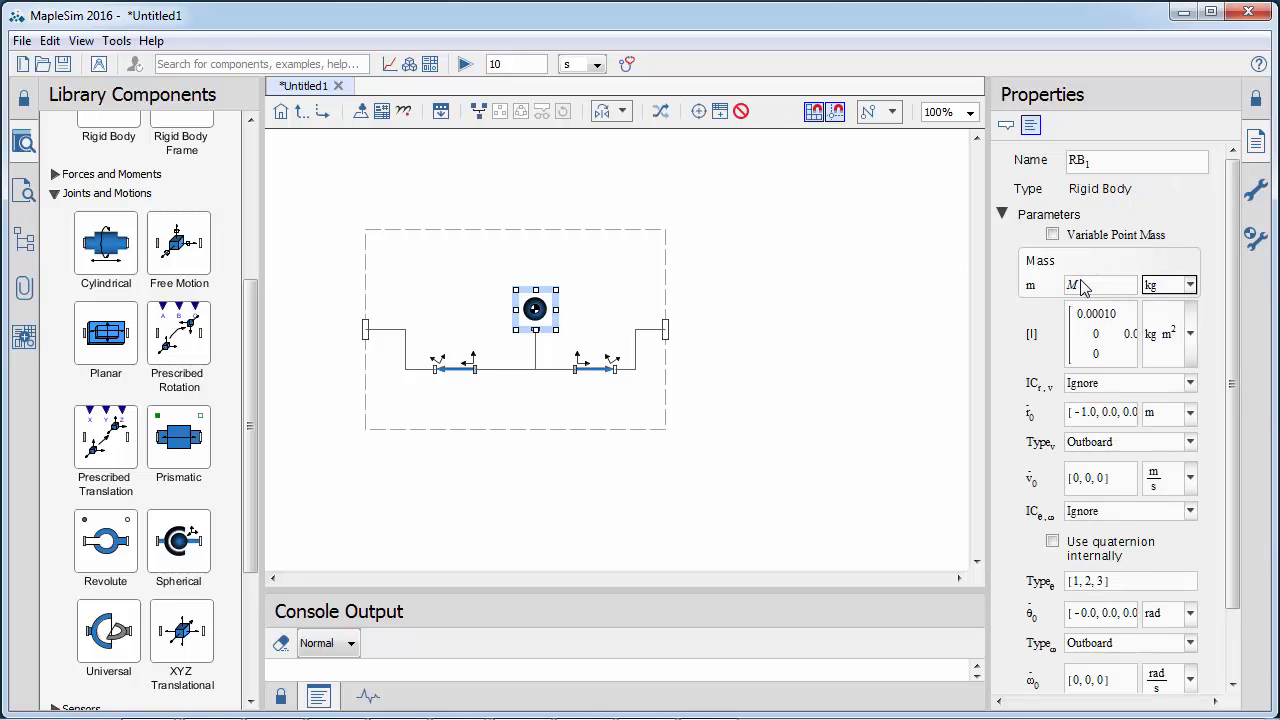
pyautogui.click(456, 368)
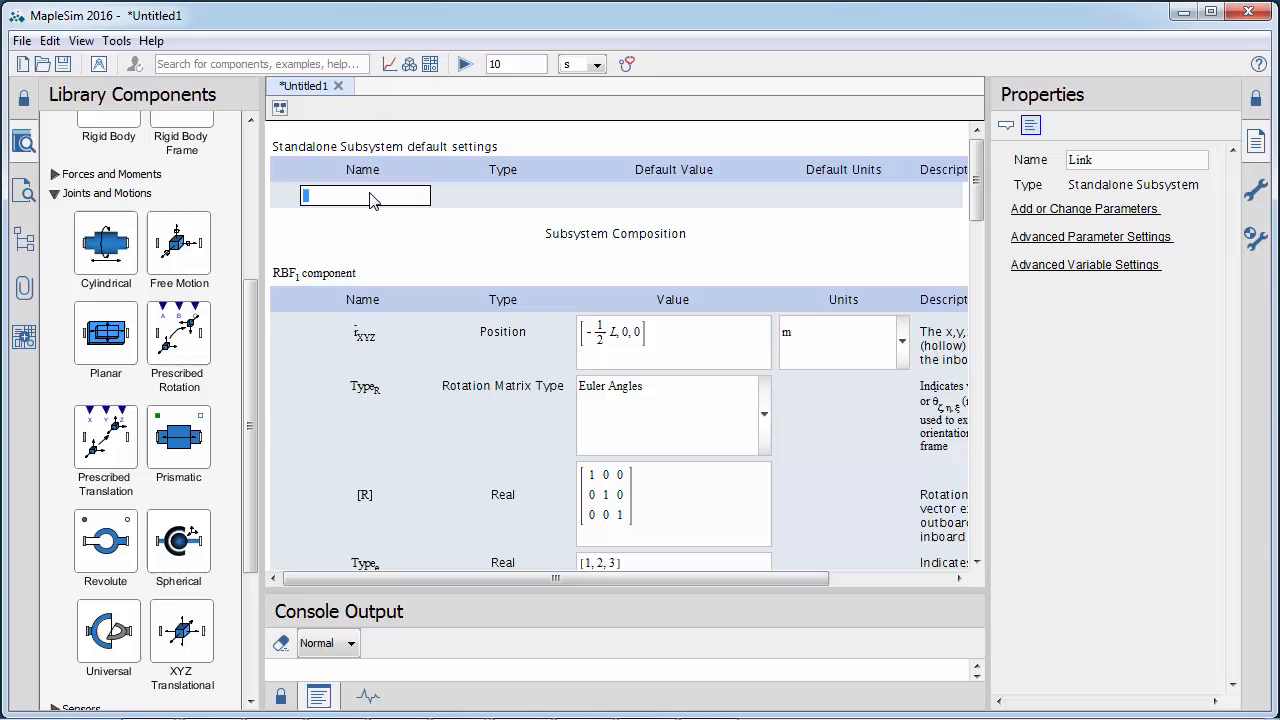
pyautogui.write('M')
pyautogui.write('L')
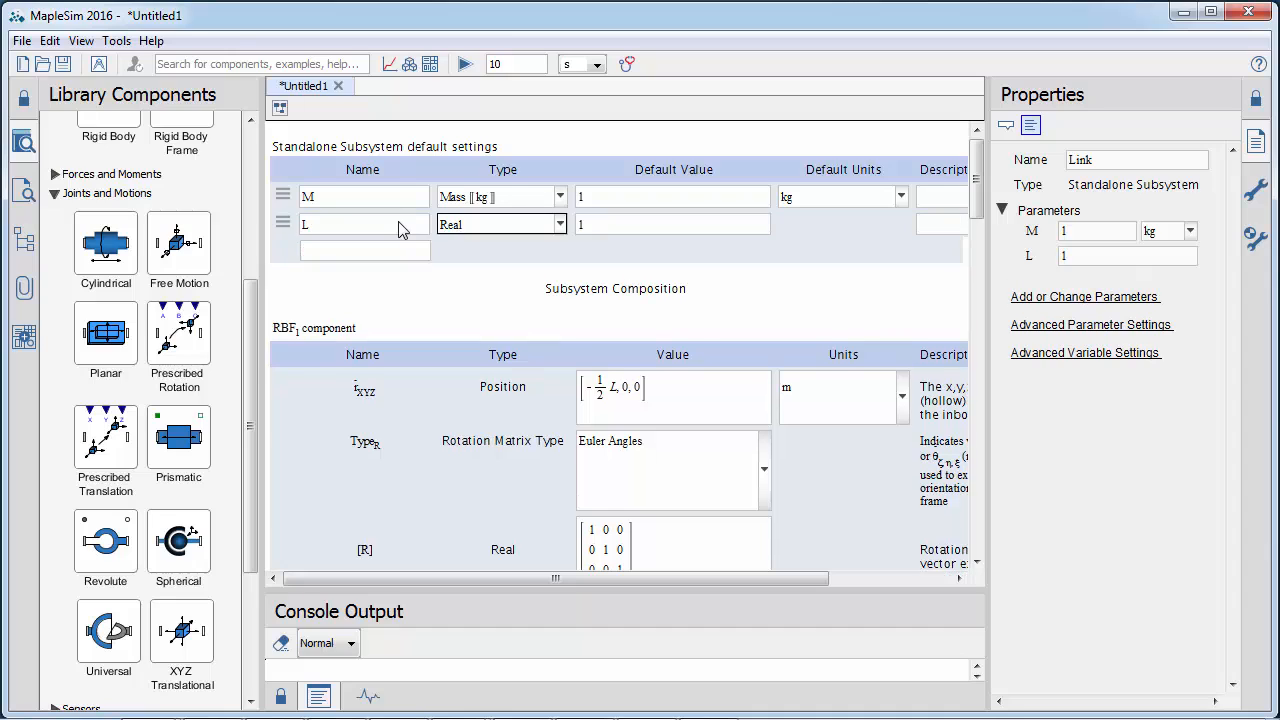
pyautogui.click(560, 224)
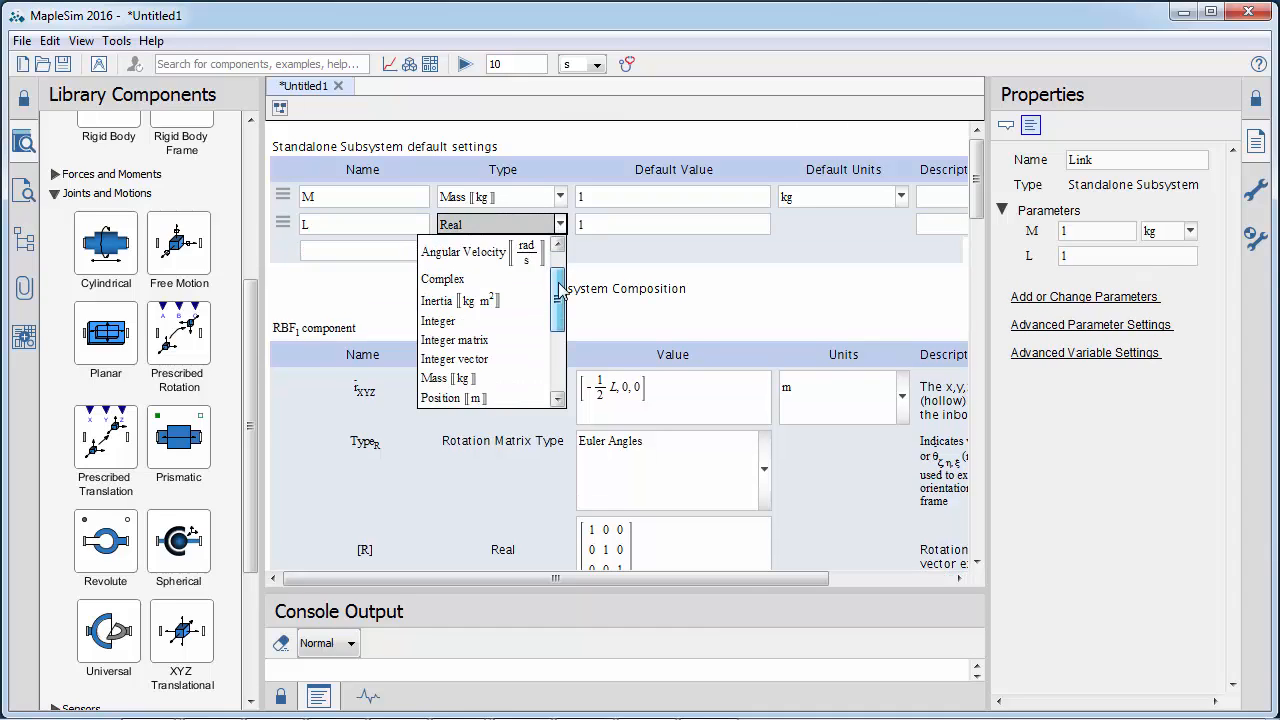
pyautogui.click(448, 398)
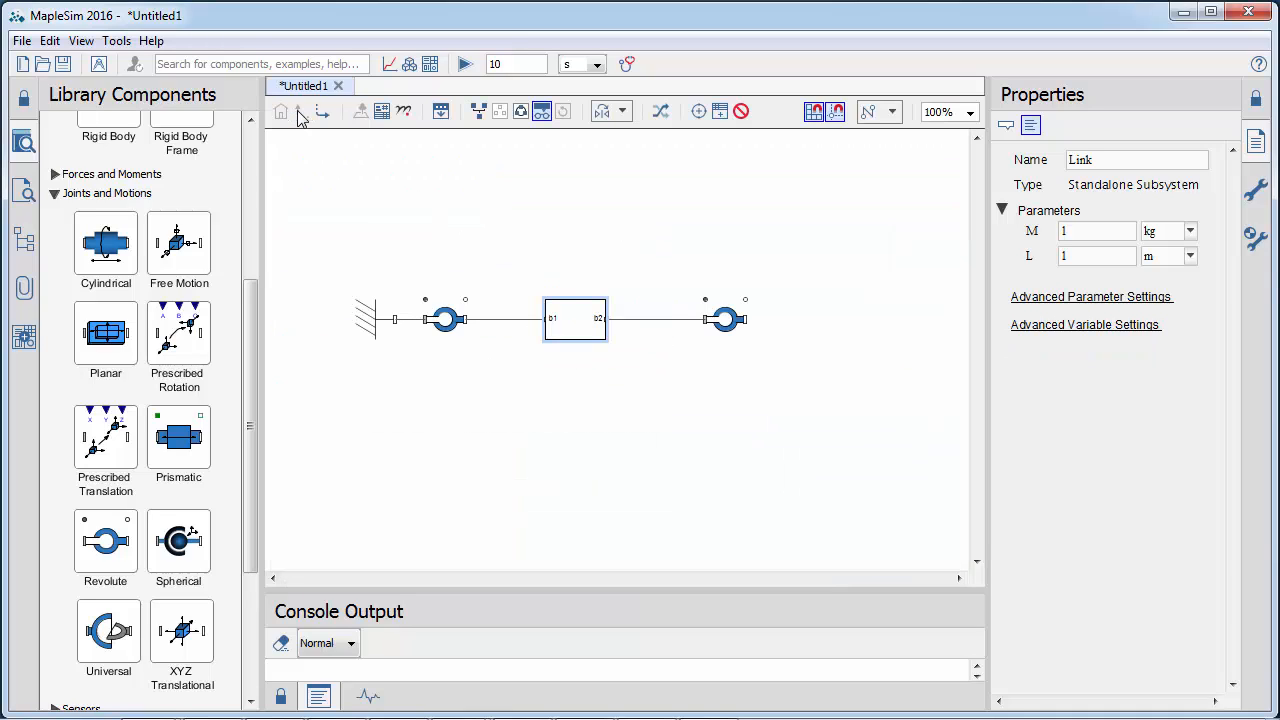
# Step: Paste a second Link after a second revolute joint, shared with the original, with mass 2 kg
pyautogui.click(1096, 232)
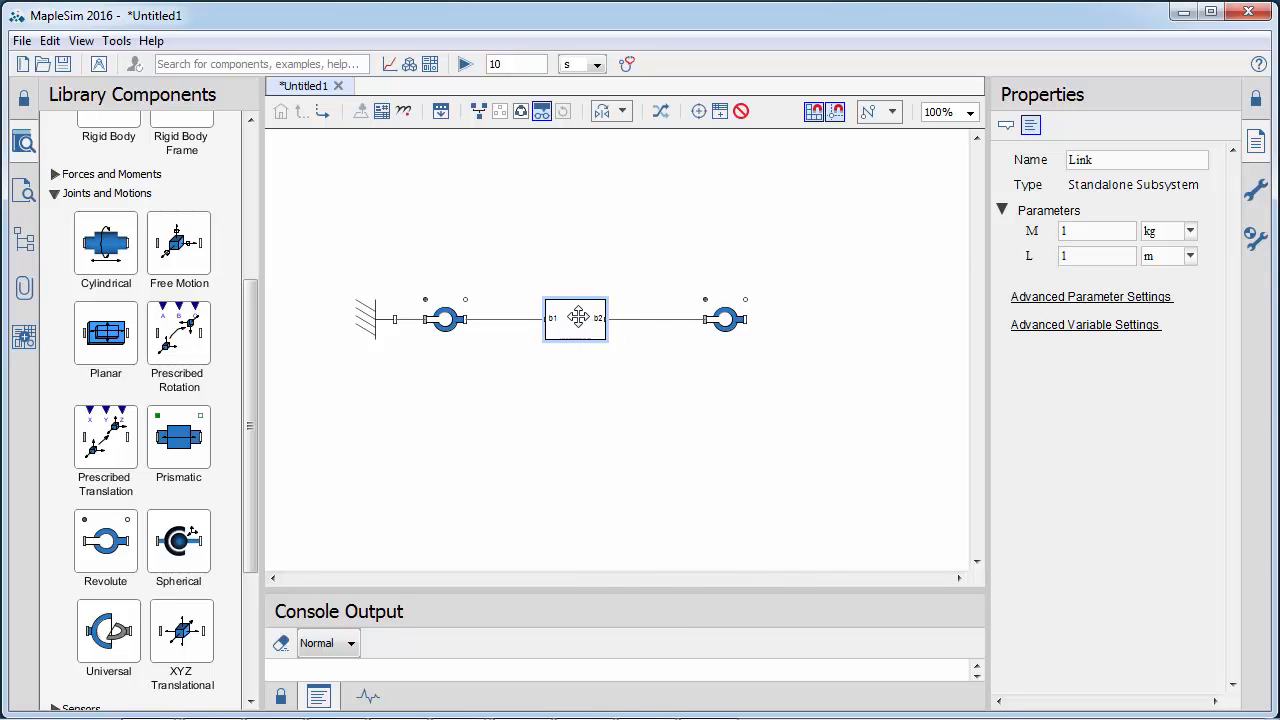
pyautogui.rightClick(812, 322)
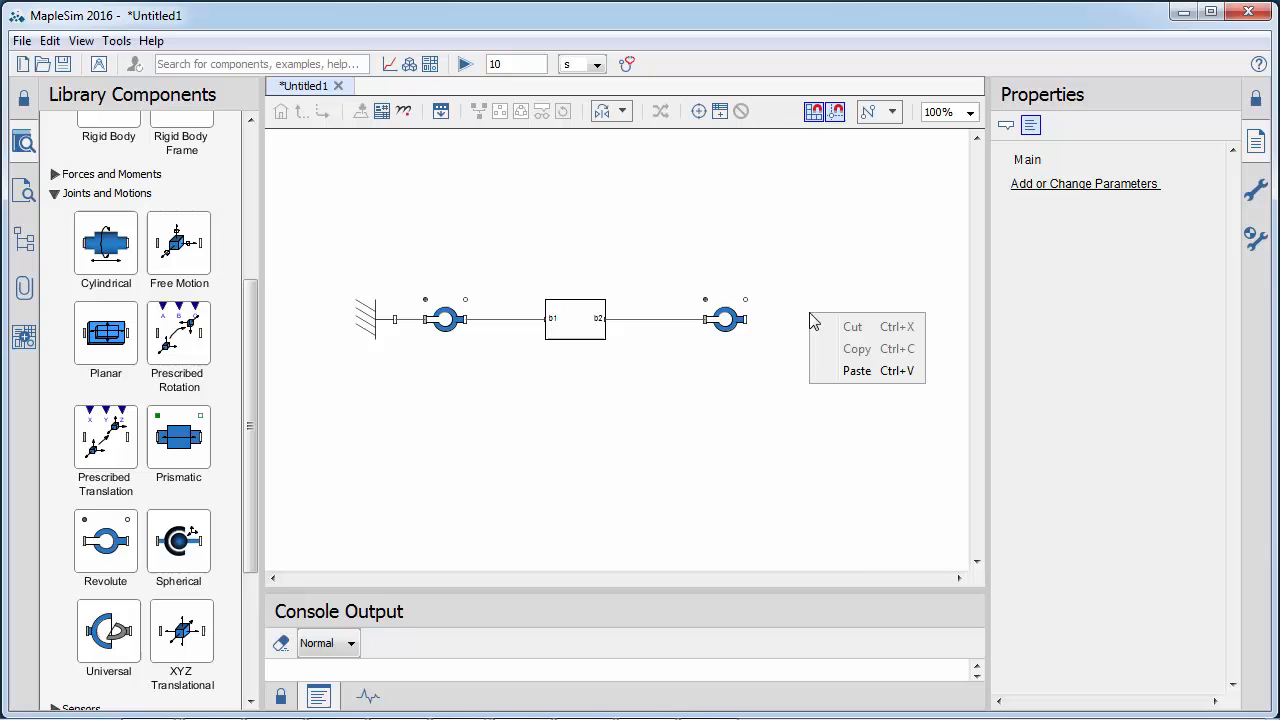
pyautogui.click(856, 370)
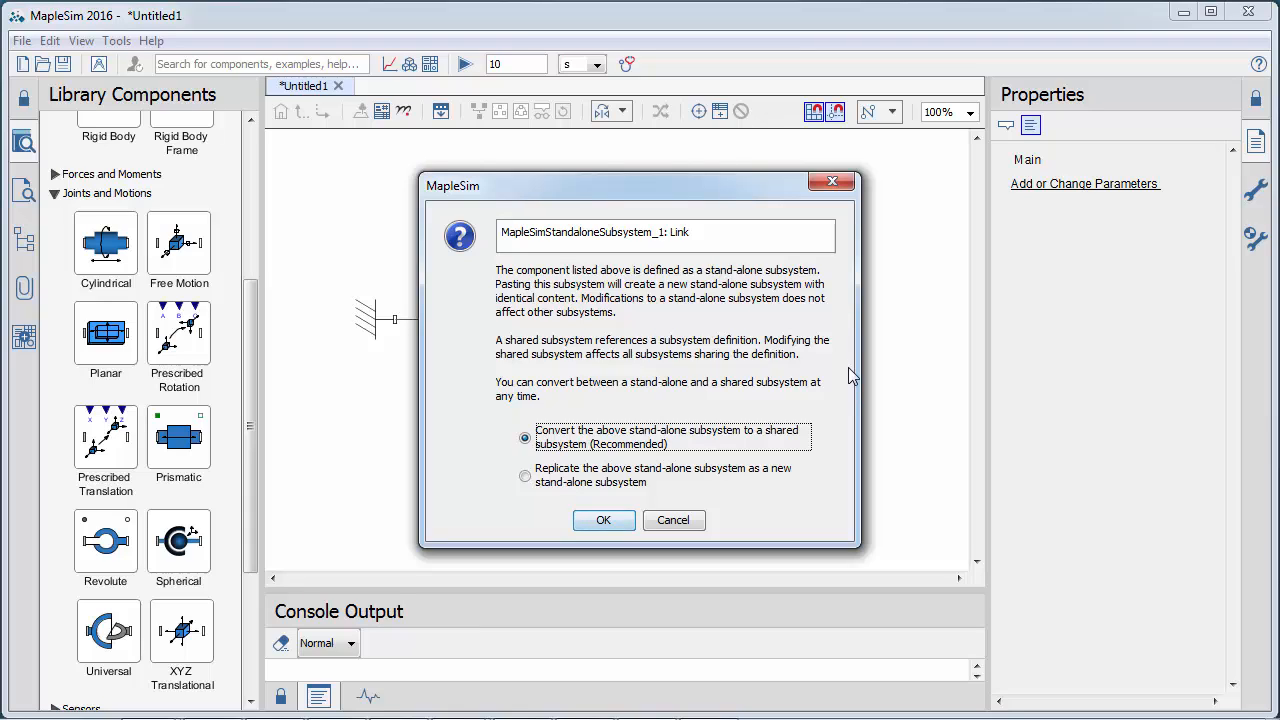
pyautogui.moveTo(760, 434)
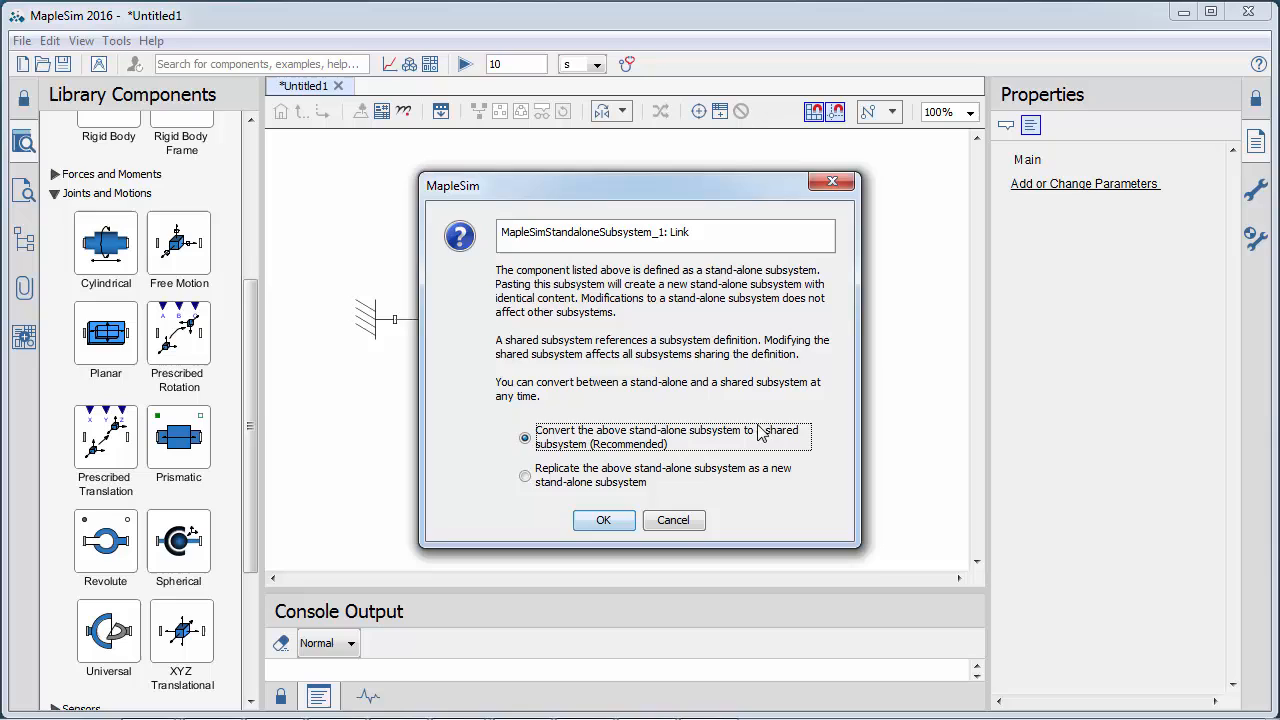
pyautogui.click(604, 520)
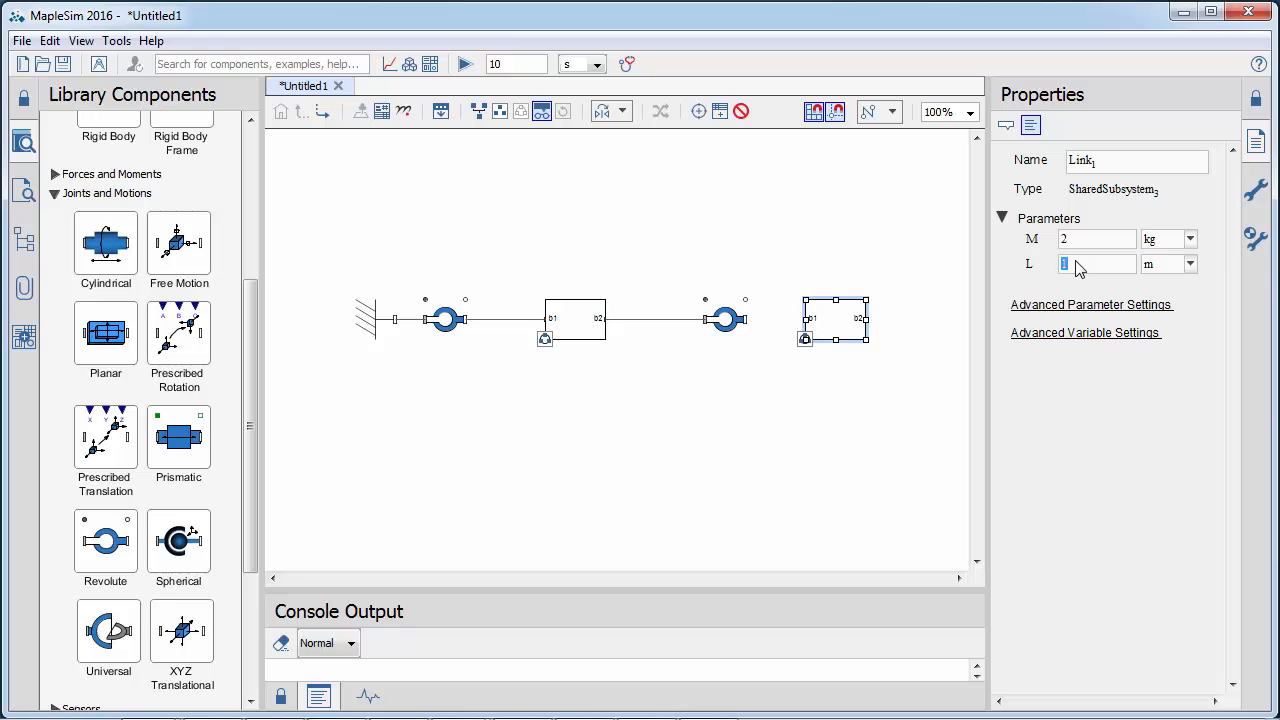
pyautogui.click(812, 390)
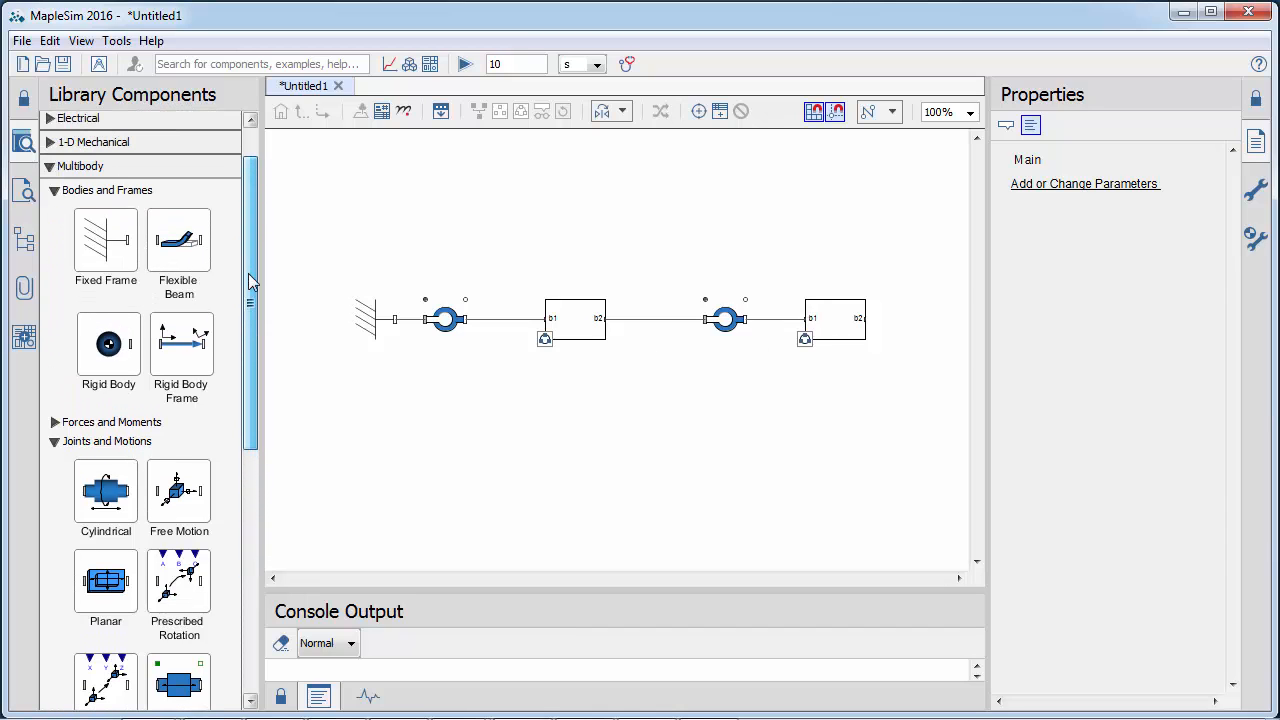
# Step: Close the loop with a prismatic joint back to the fixed frame and probe its length as SliderPosition
pyautogui.rightClick(732, 408)
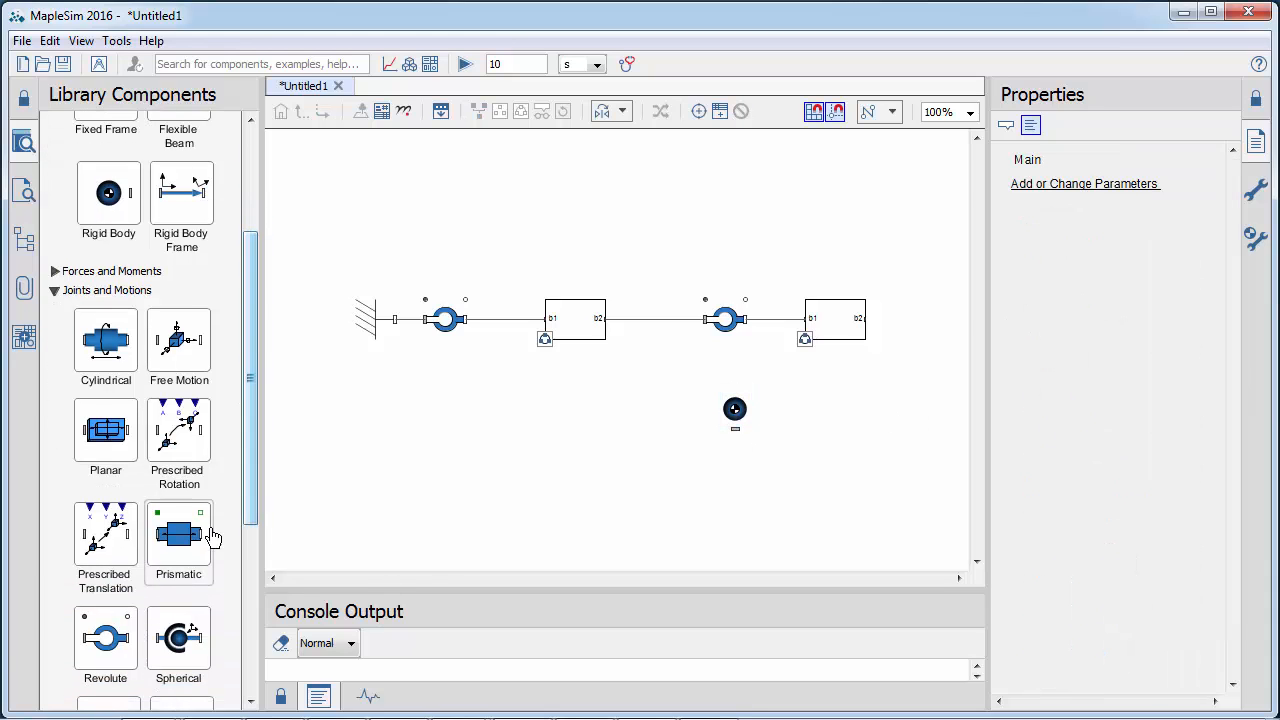
pyautogui.moveTo(178, 532); pyautogui.dragTo(584, 428)
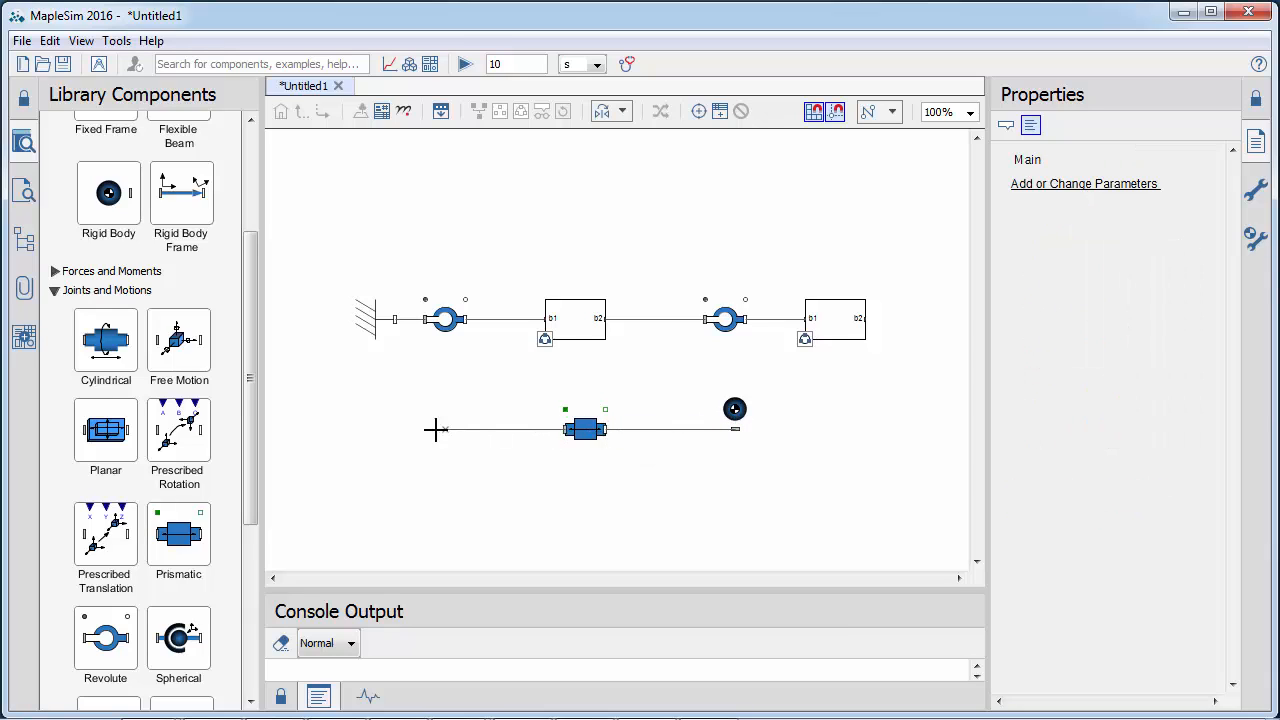
pyautogui.moveTo(436, 430); pyautogui.dragTo(410, 320)
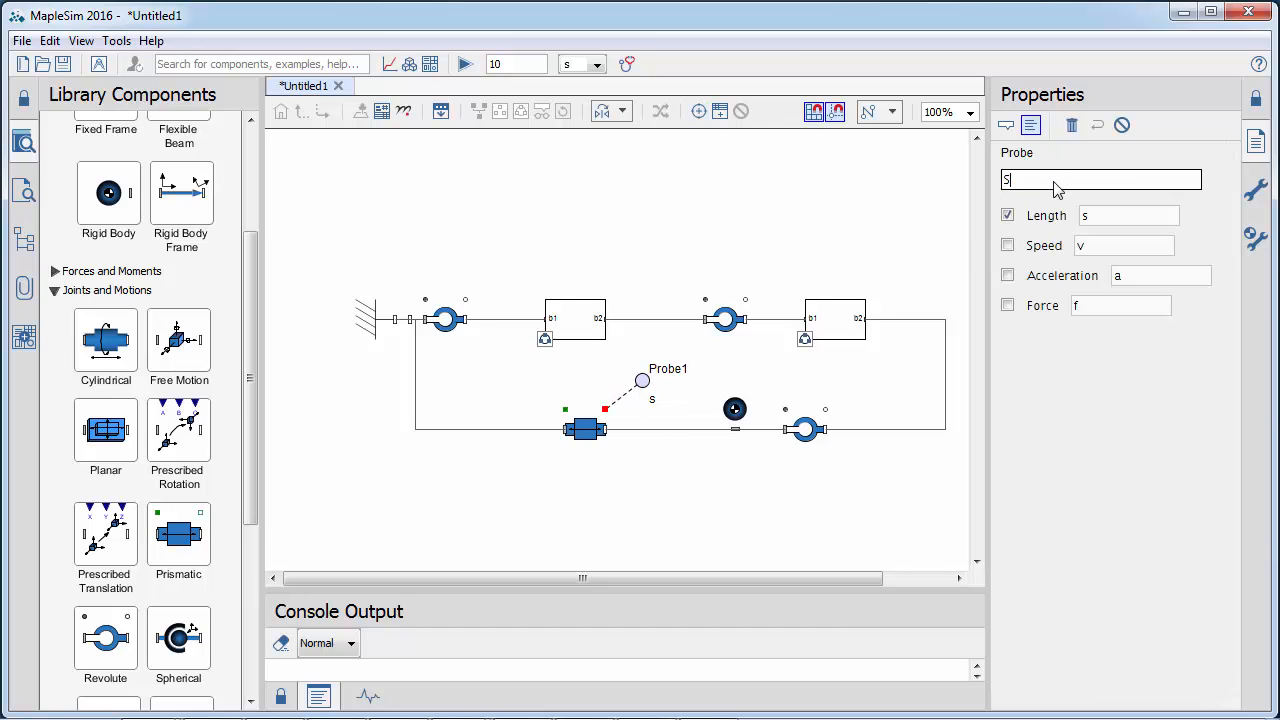
pyautogui.write('SliderPosition')
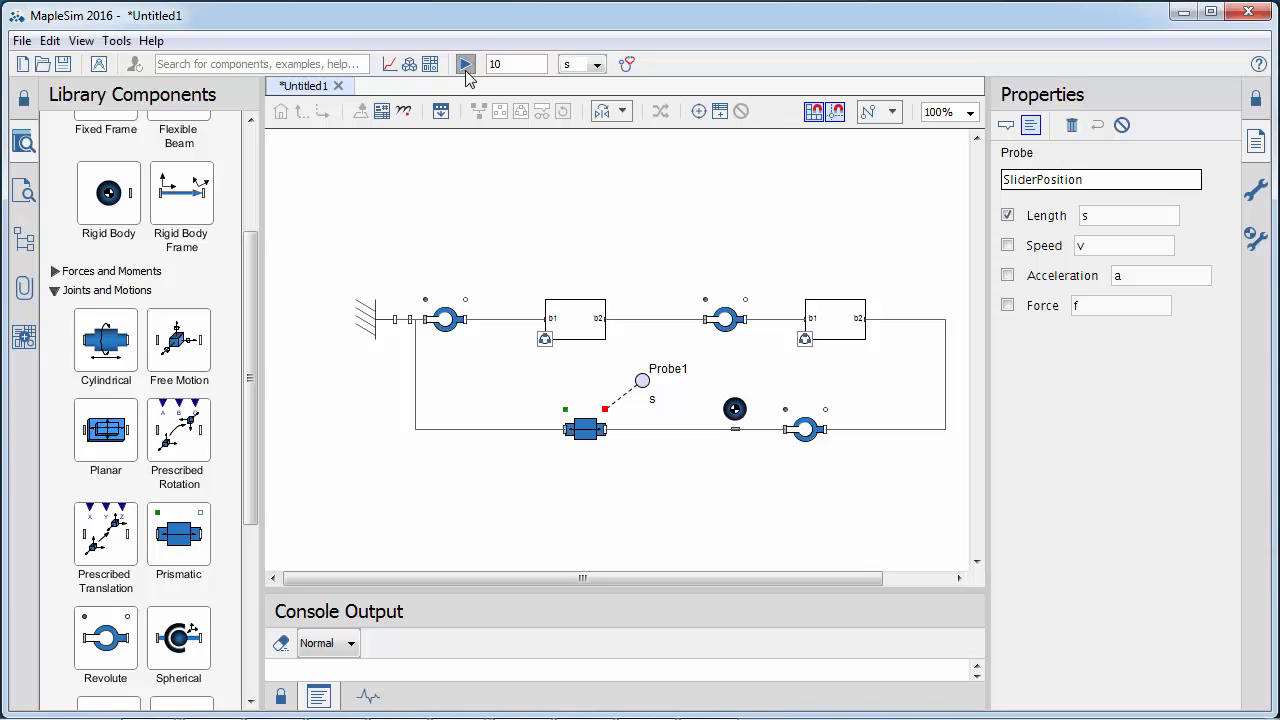
# Step: Run the slider-crank simulation from the toolbar until the console reports completion
pyautogui.click(464, 64)
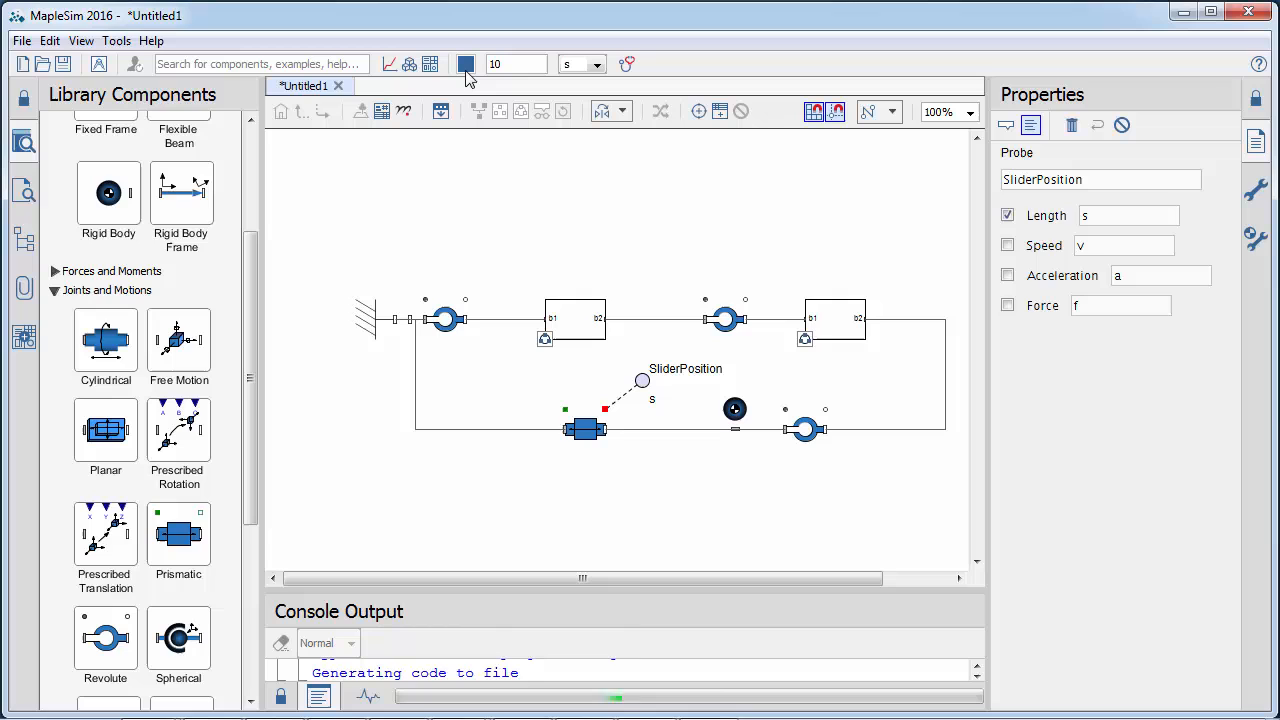
pyautogui.click(464, 64)
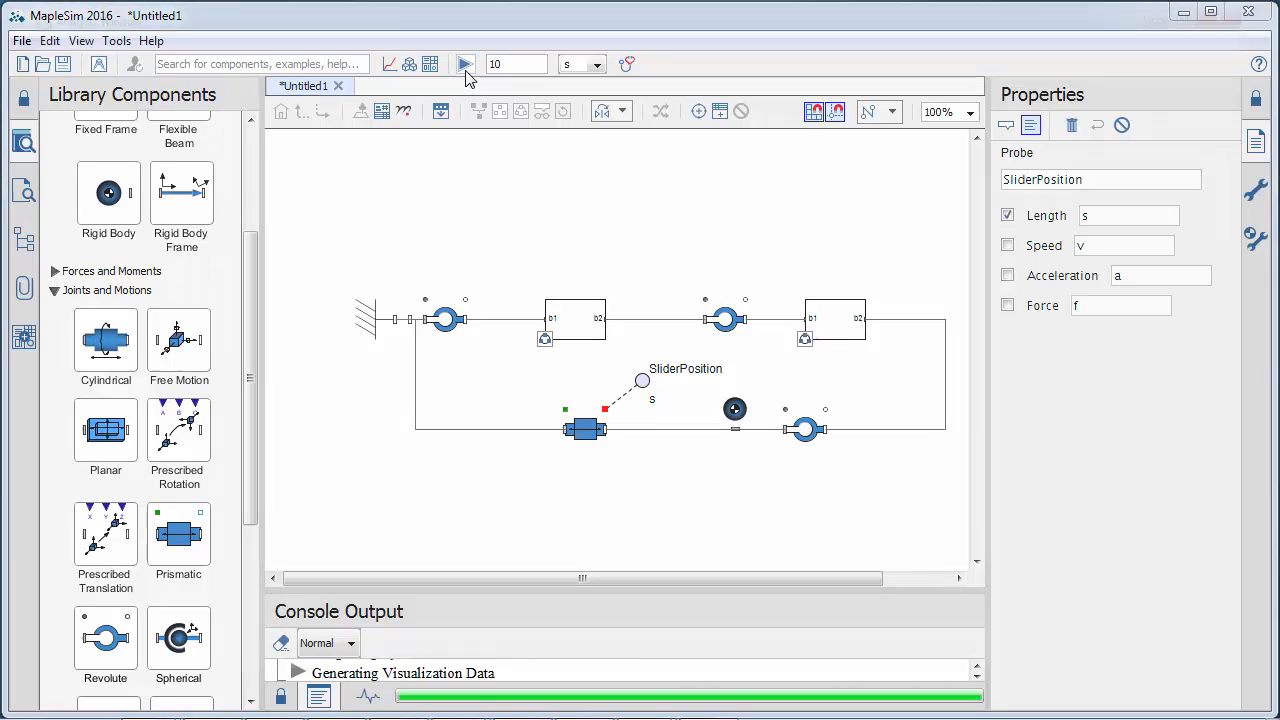
pyautogui.click(464, 62)
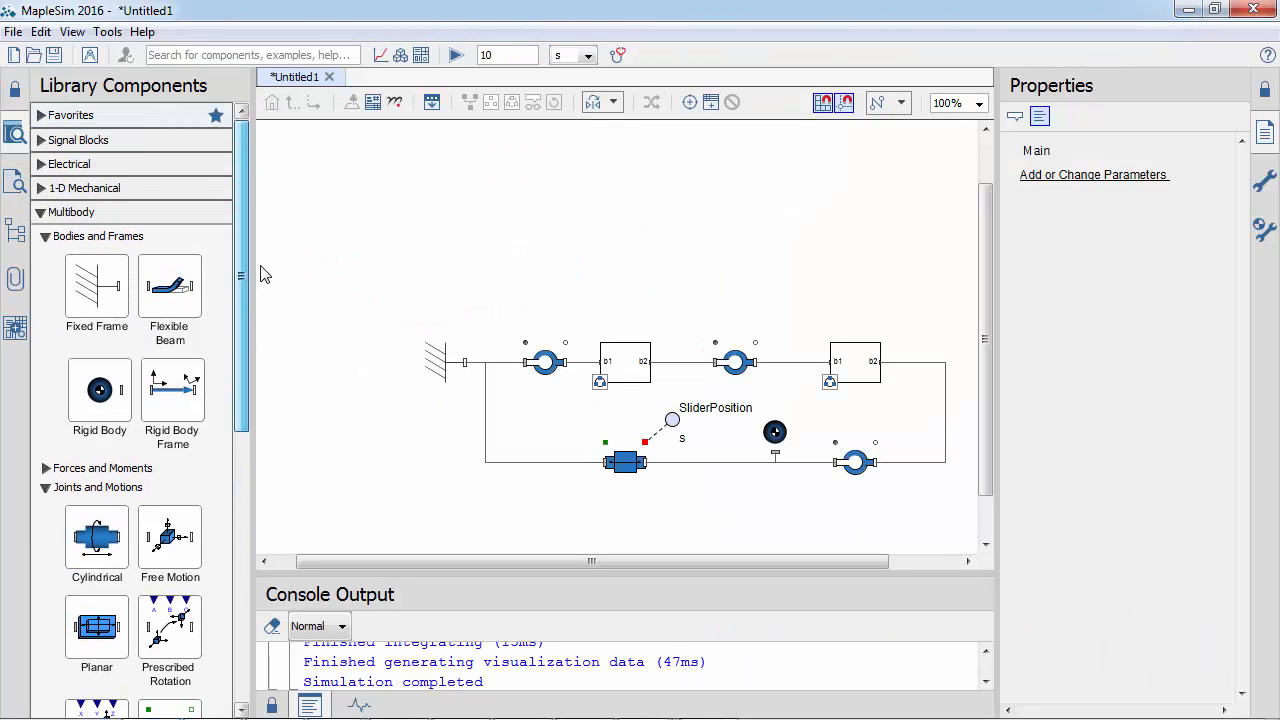
# Step: Place a DC Permanent Magnet motor from Electrical > Machines and a Ground from Analog > Common above the linkage
pyautogui.click(68, 164)
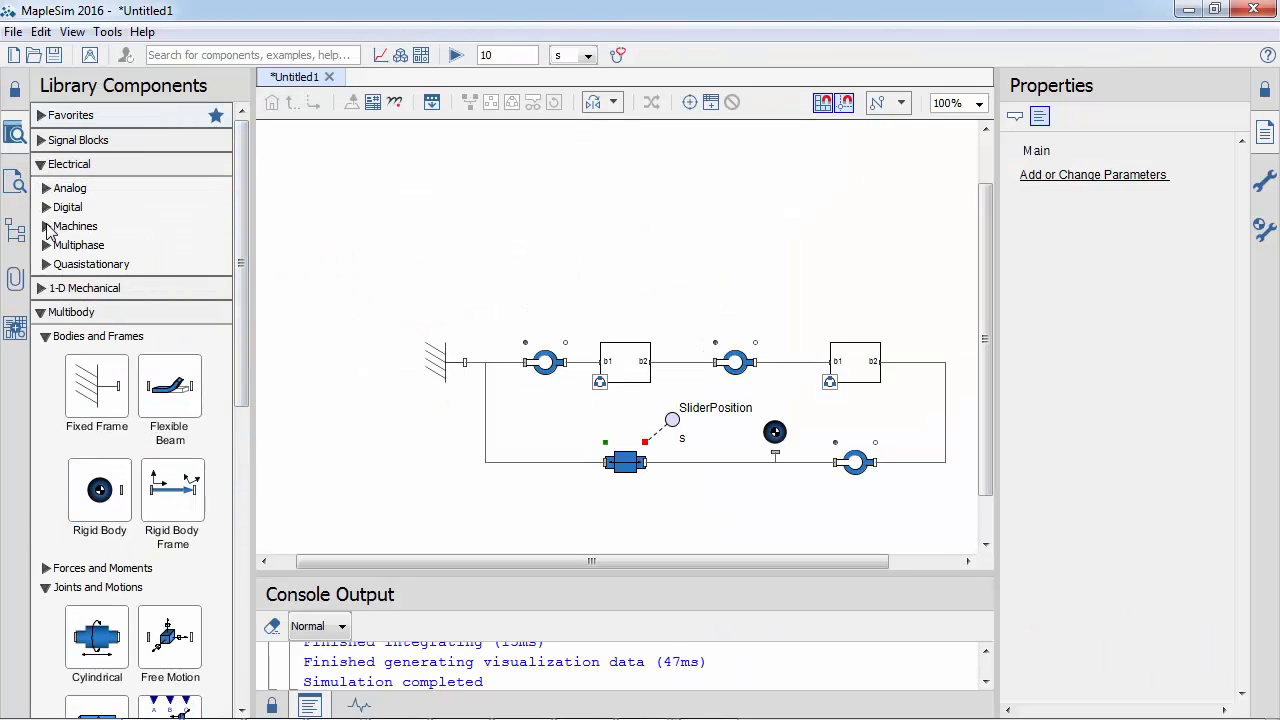
pyautogui.click(48, 224)
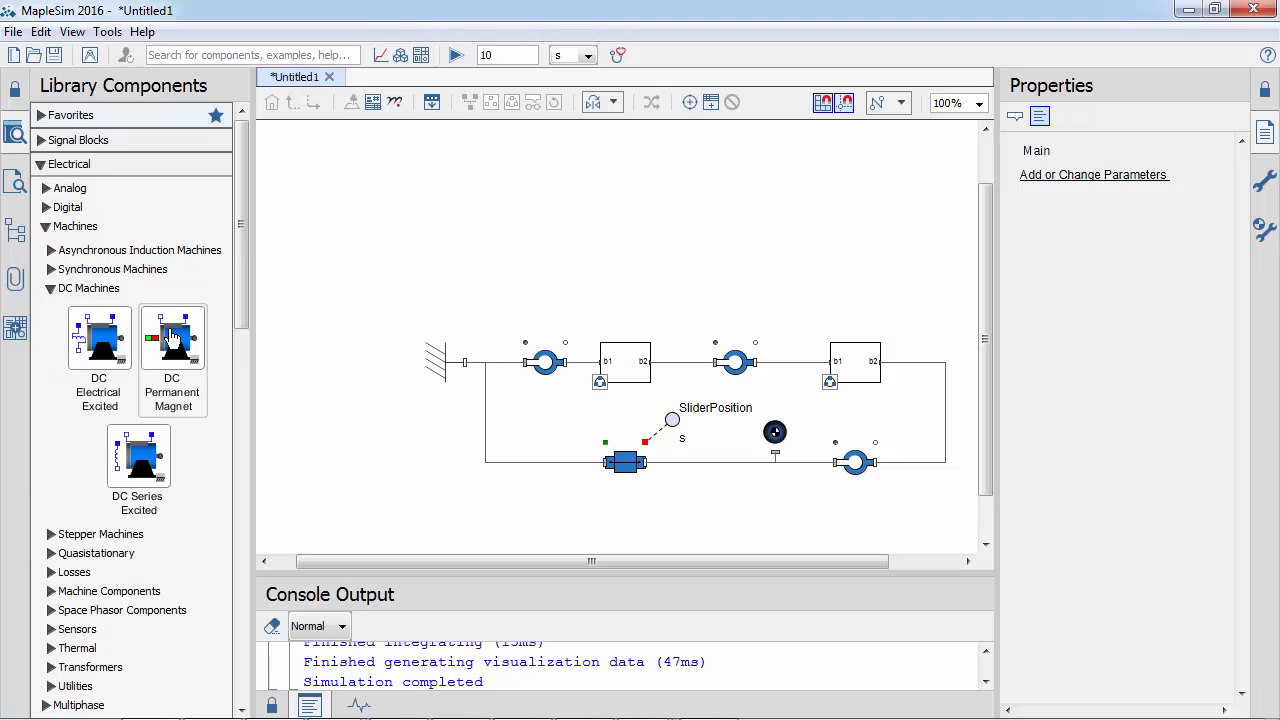
pyautogui.moveTo(172, 338); pyautogui.dragTo(520, 268)
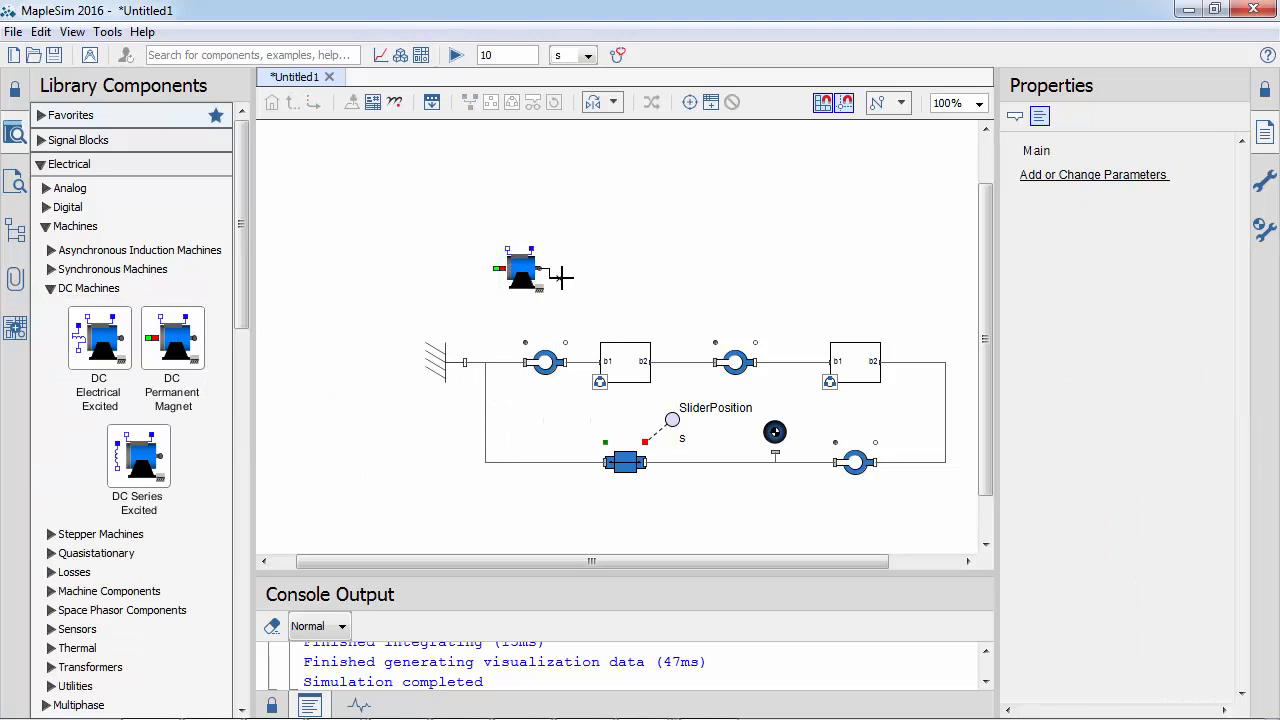
pyautogui.click(70, 188)
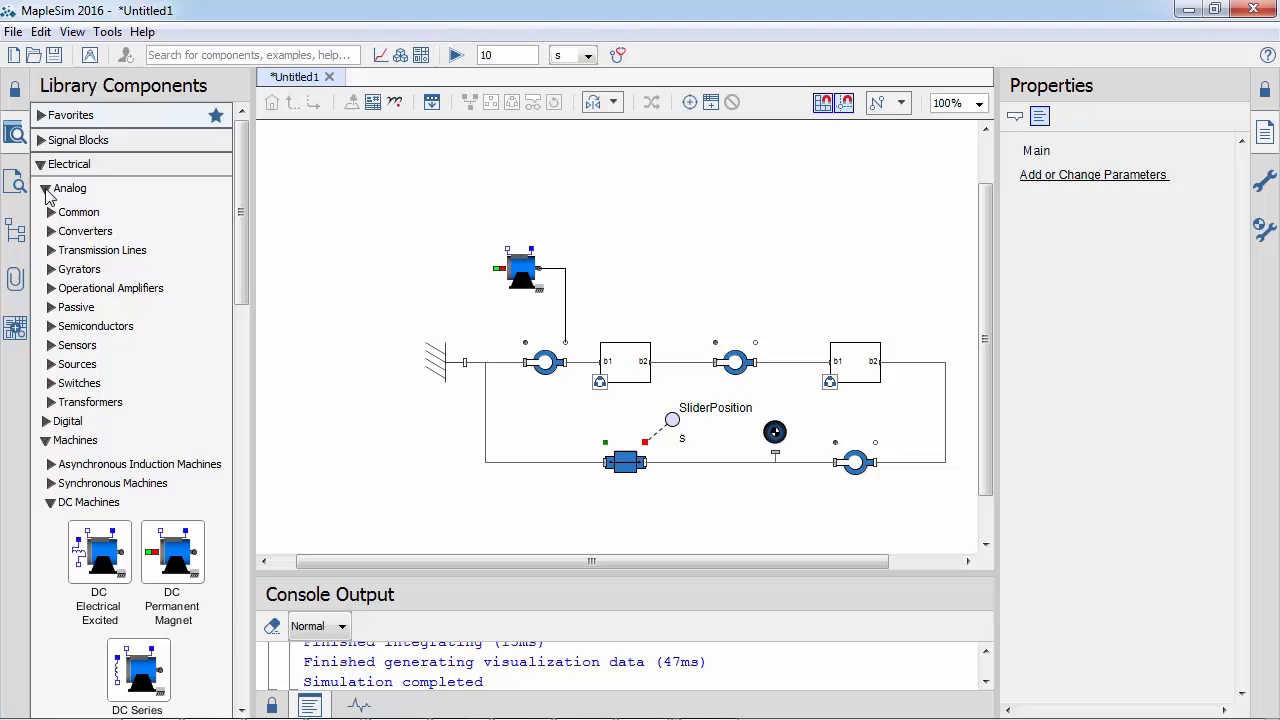
pyautogui.click(76, 364)
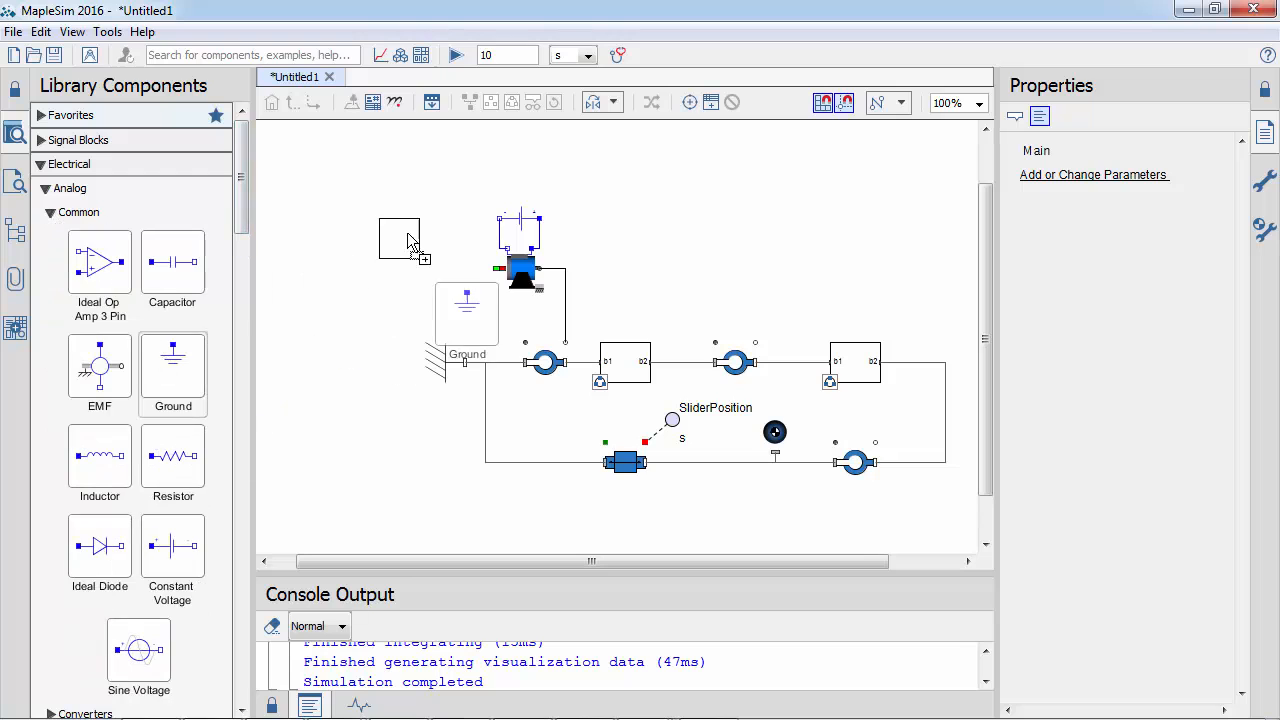
pyautogui.click(520, 224)
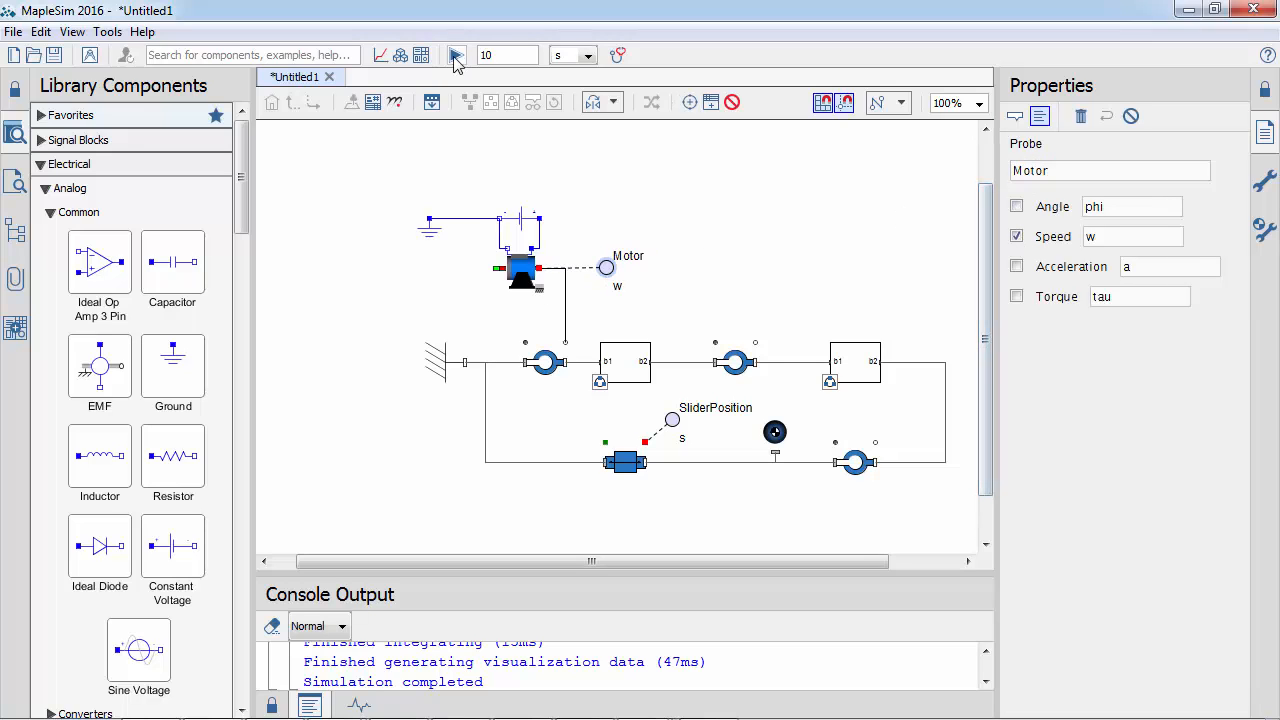
# Step: Re-simulate the motor-driven model and play the 3-D animation with the Motor.w and SliderPosition.s plots
pyautogui.click(452, 56)
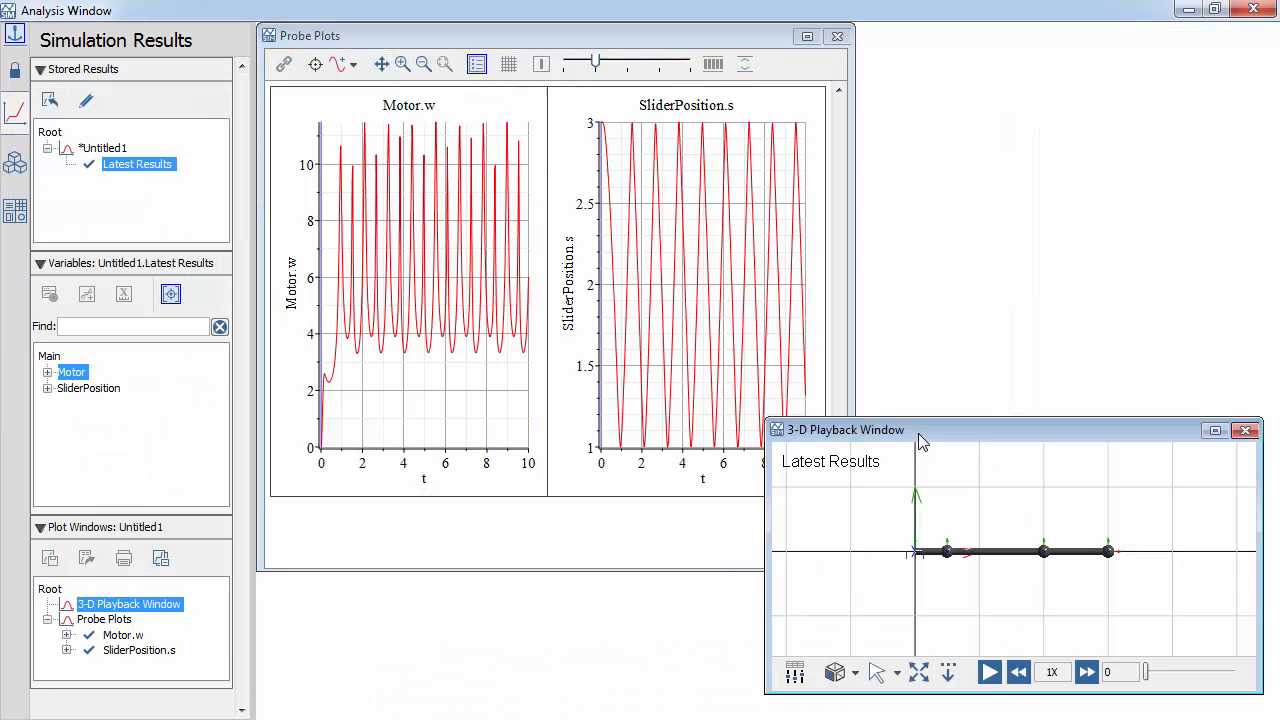
pyautogui.click(996, 672)
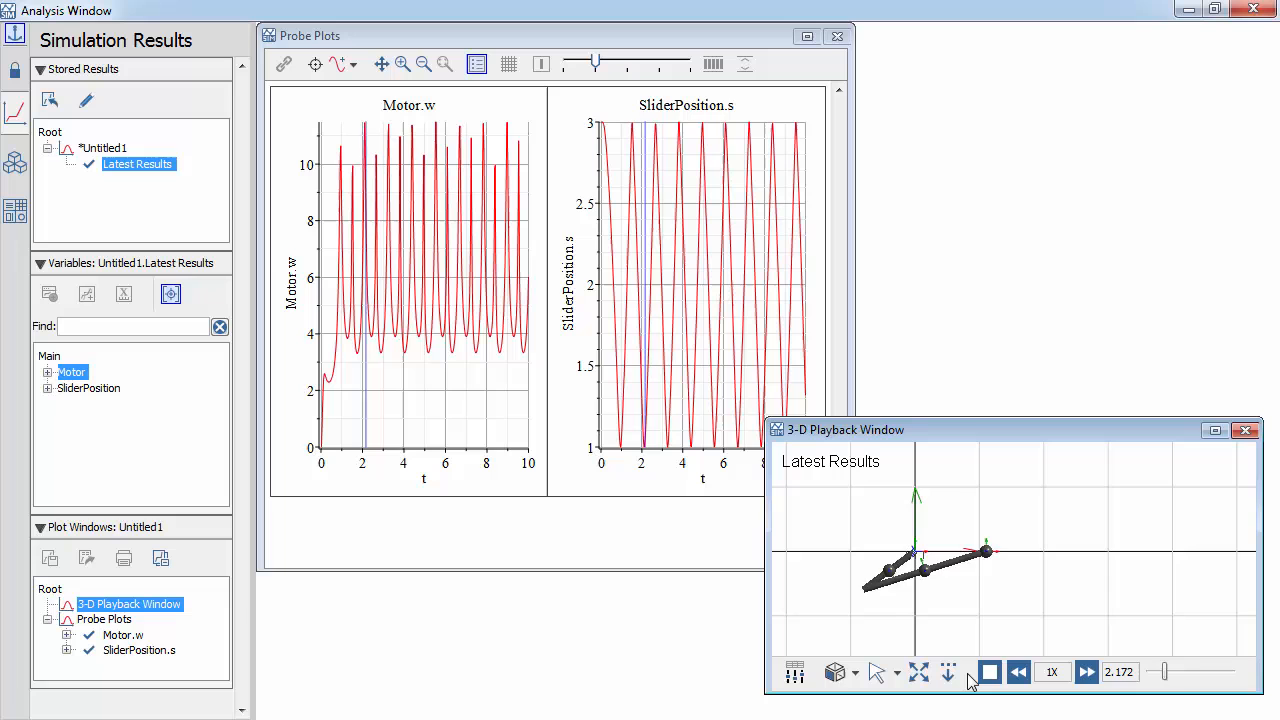